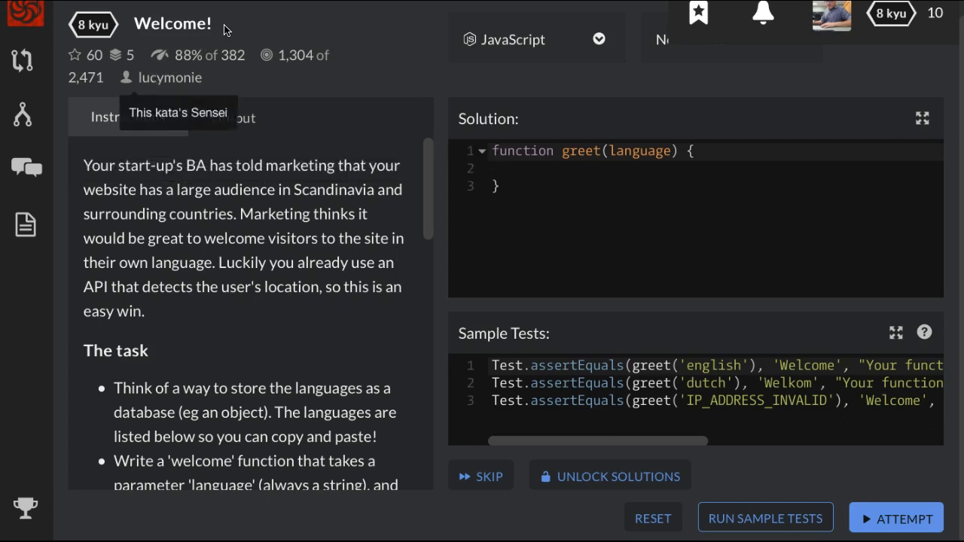
- Scroll through the kata instructions to review the list of languages and greetings
double_click(172, 24)
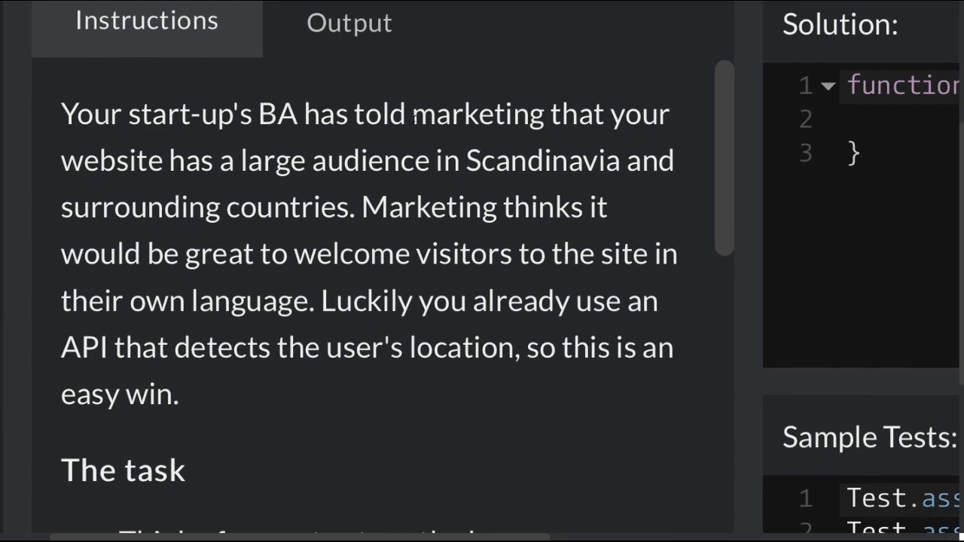
scroll(down, 3)
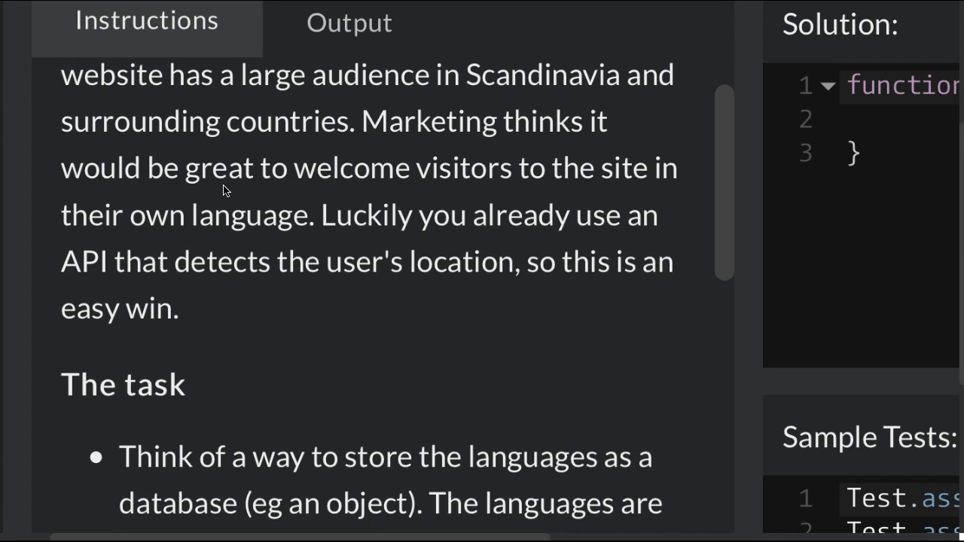
mouse_move(233, 193)
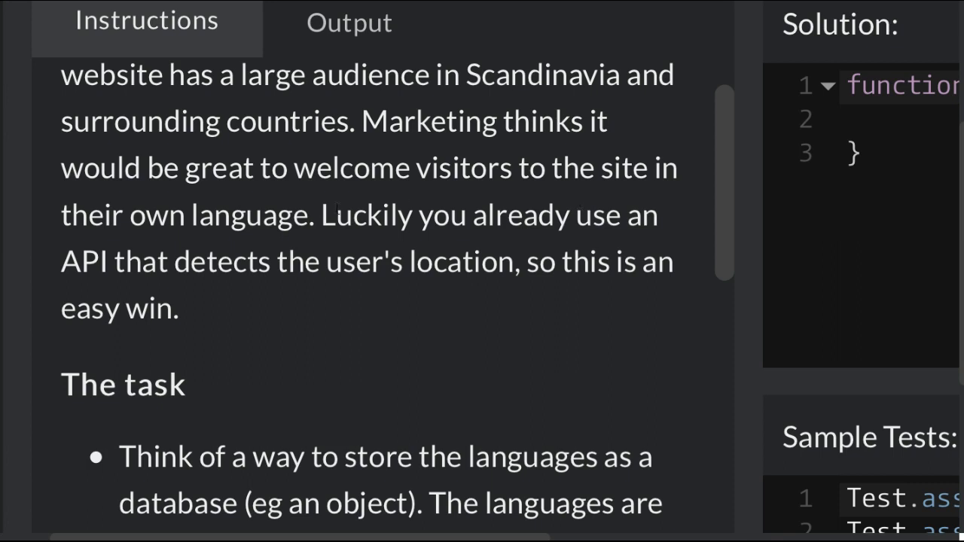
scroll(down, 3)
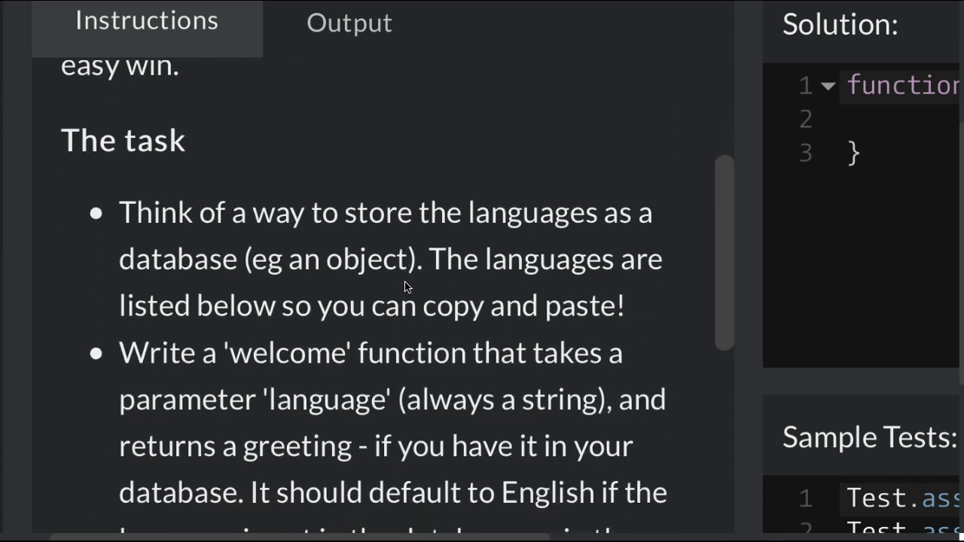
scroll(down, 3)
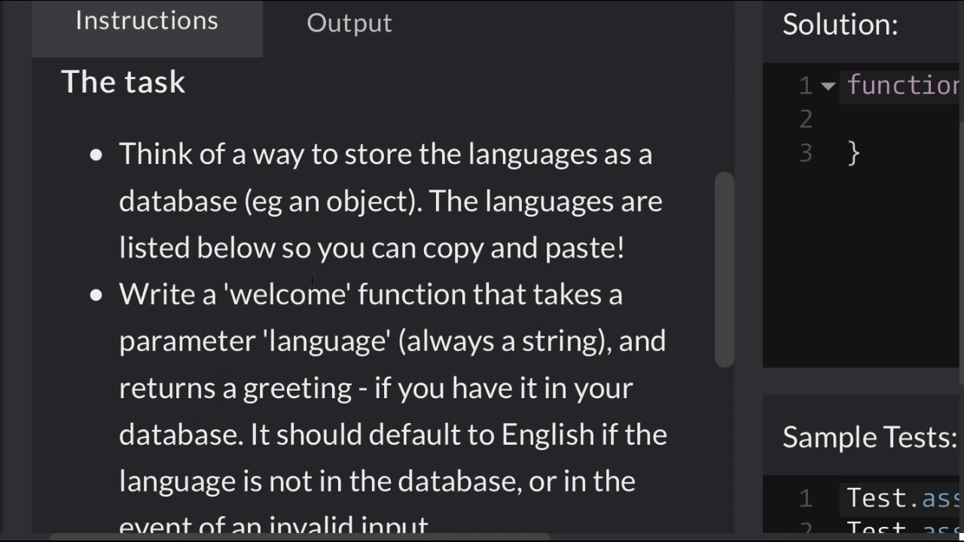
scroll(down, 3)
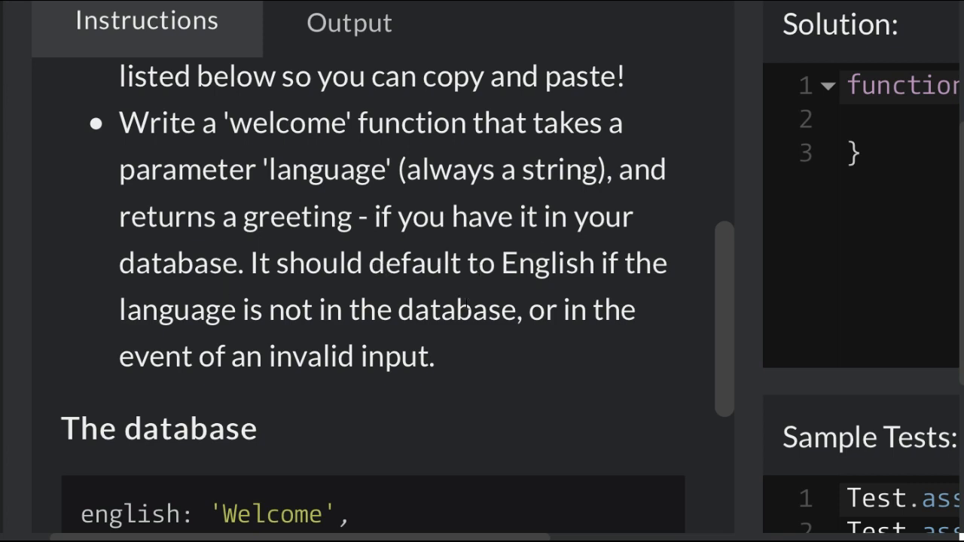
mouse_move(428, 391)
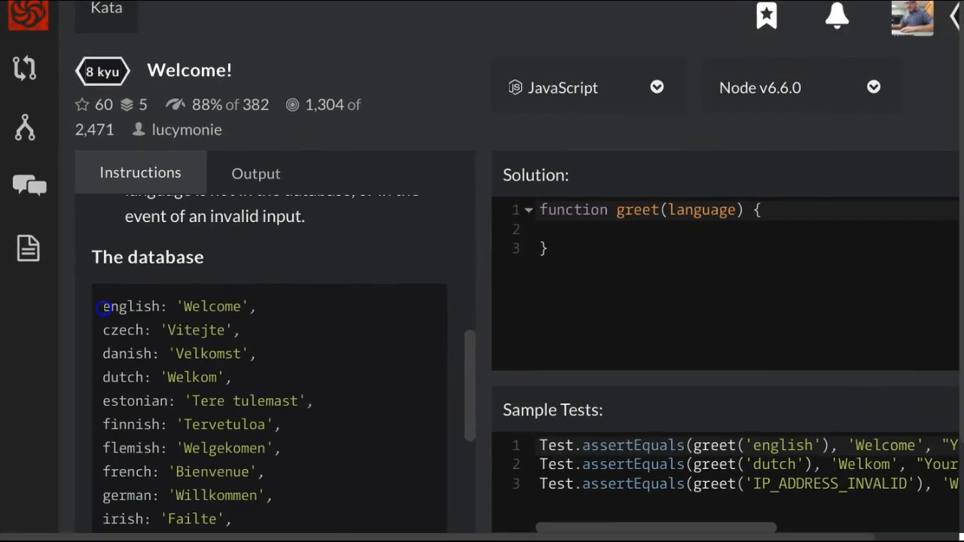
scroll(down, 3)
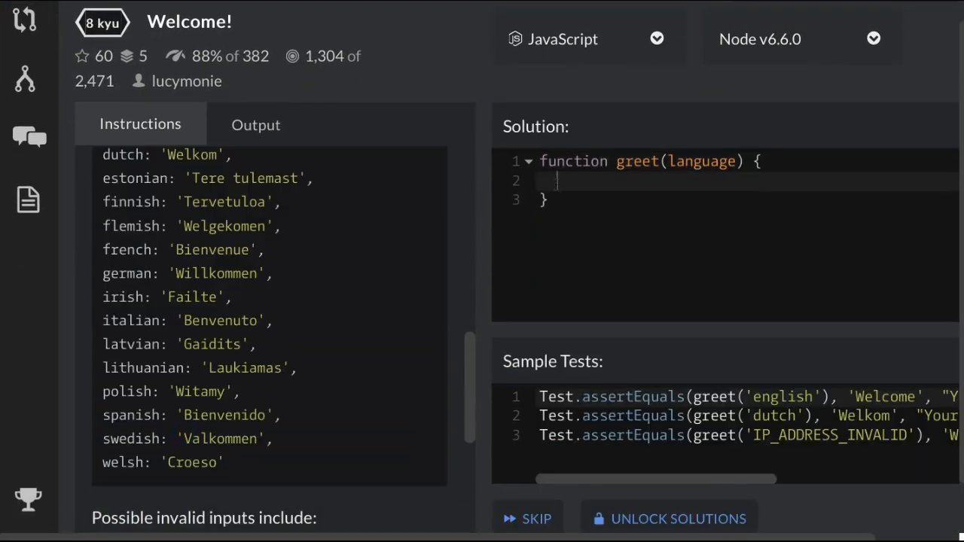
- Declare var database = { inside greet, holding the pasted language greetings
text(var databas)
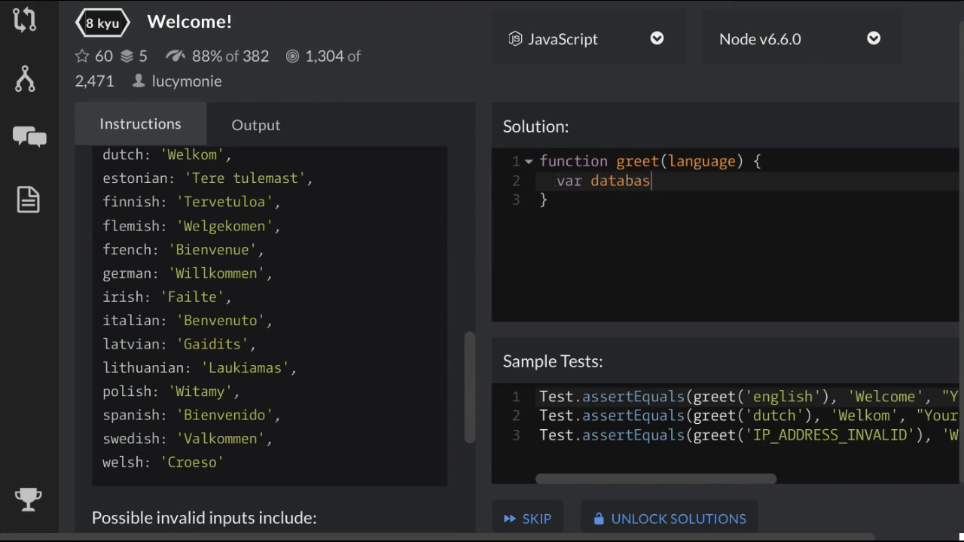
text(e =)
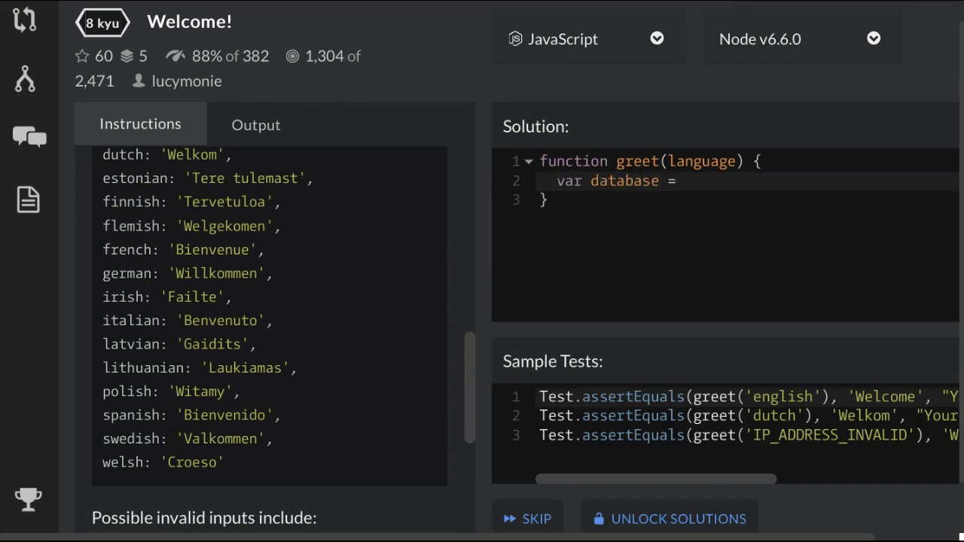
text({)
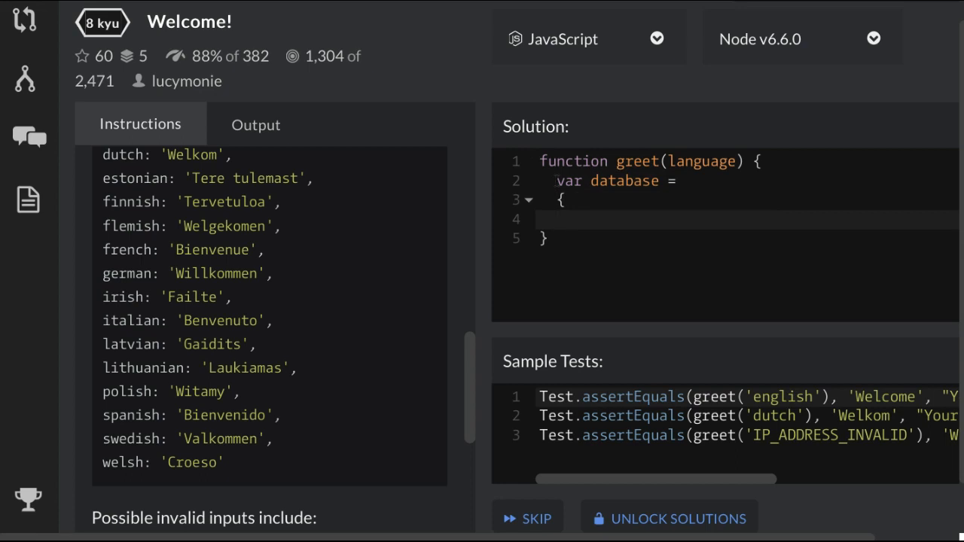
scroll(down, 3)
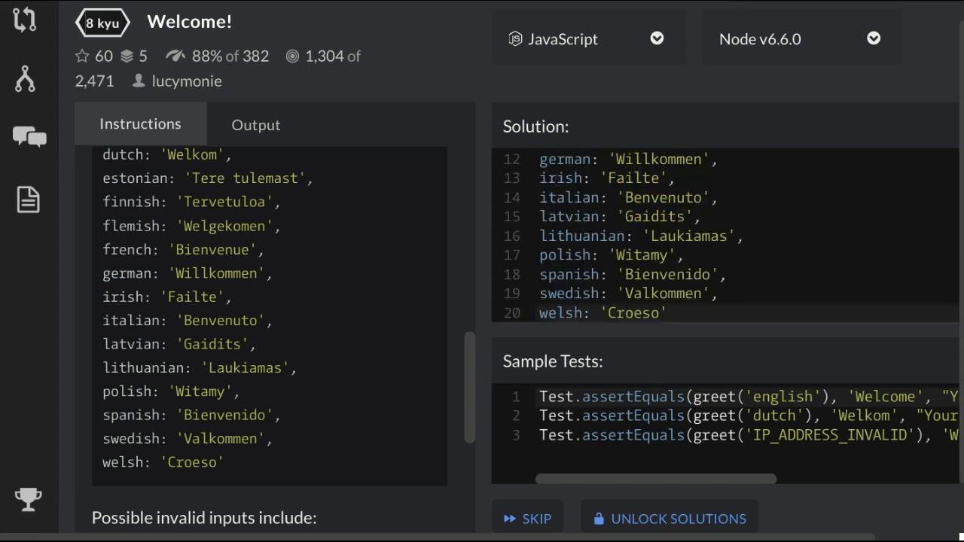
scroll(down, 3)
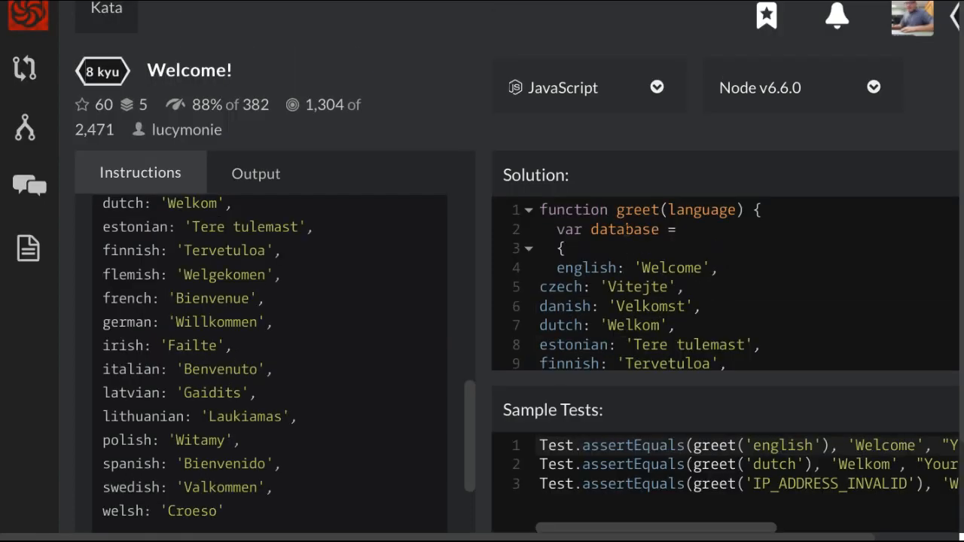
scroll(down, 3)
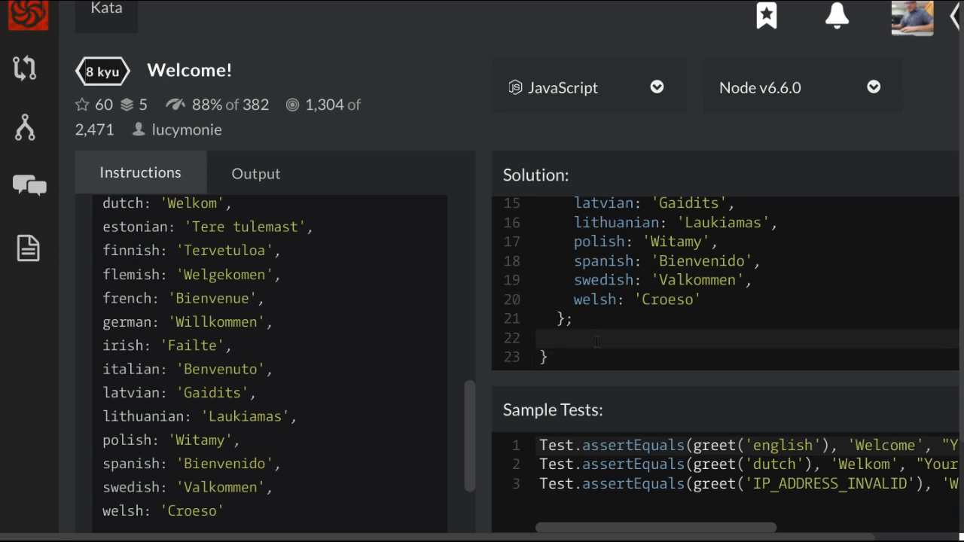
scroll(up, 3)
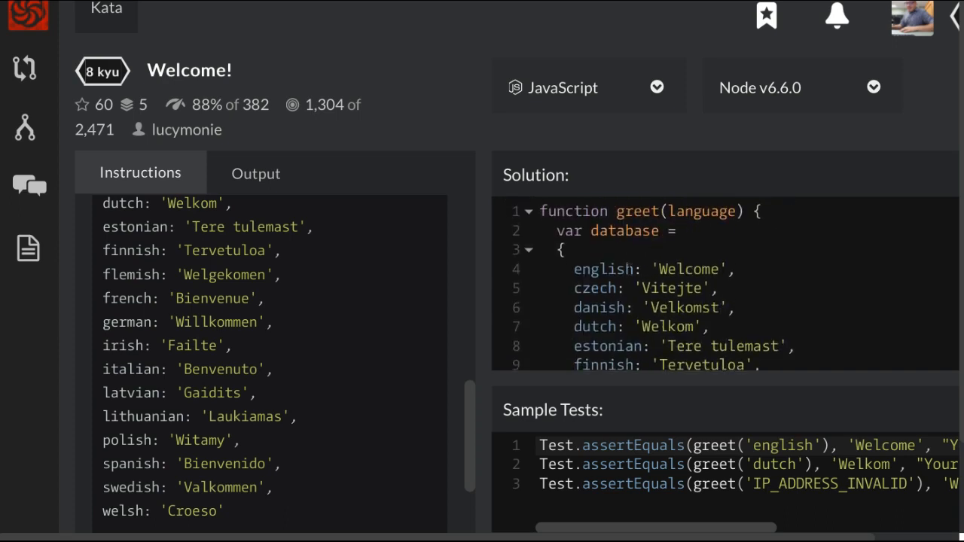
double_click(701, 210)
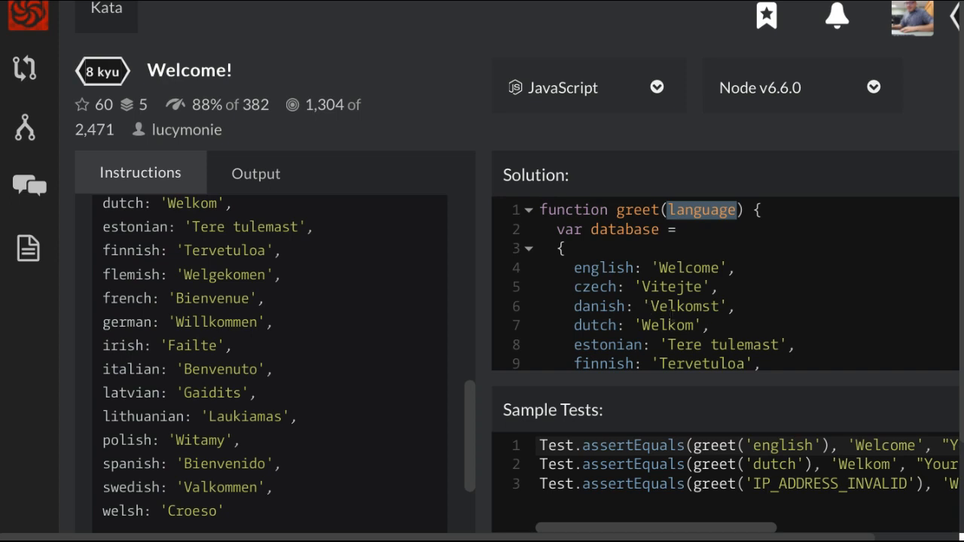
scroll(down, 3)
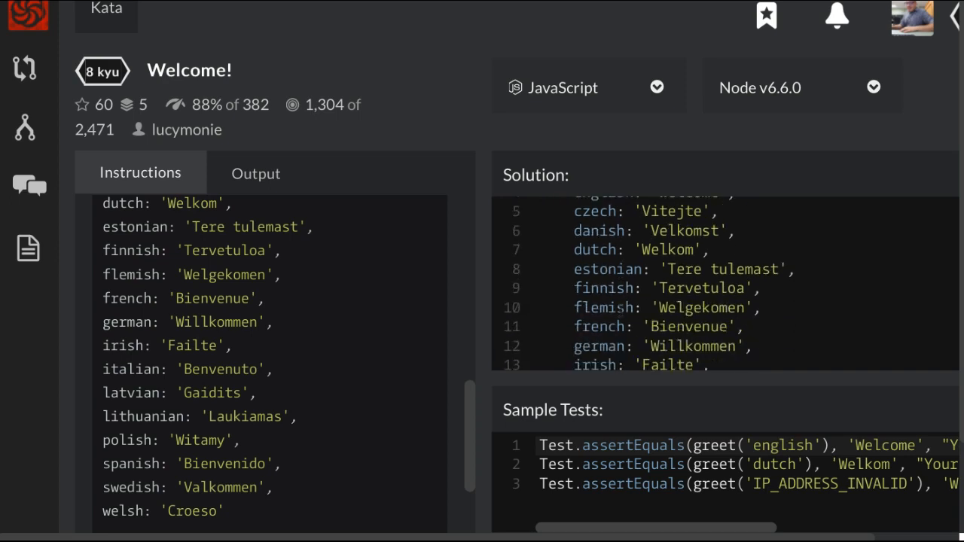
scroll(down, 3)
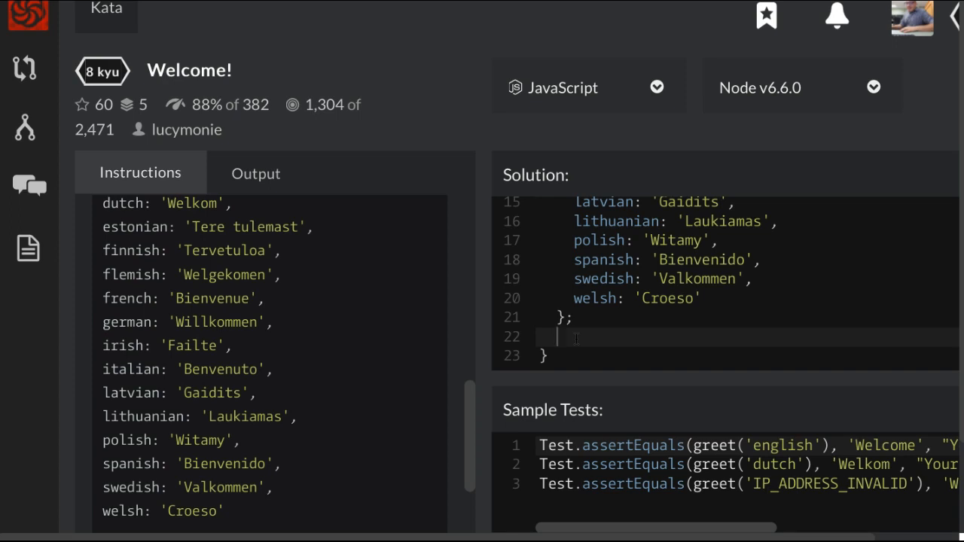
- Write a for (var key in database) loop inside greet
text(f)
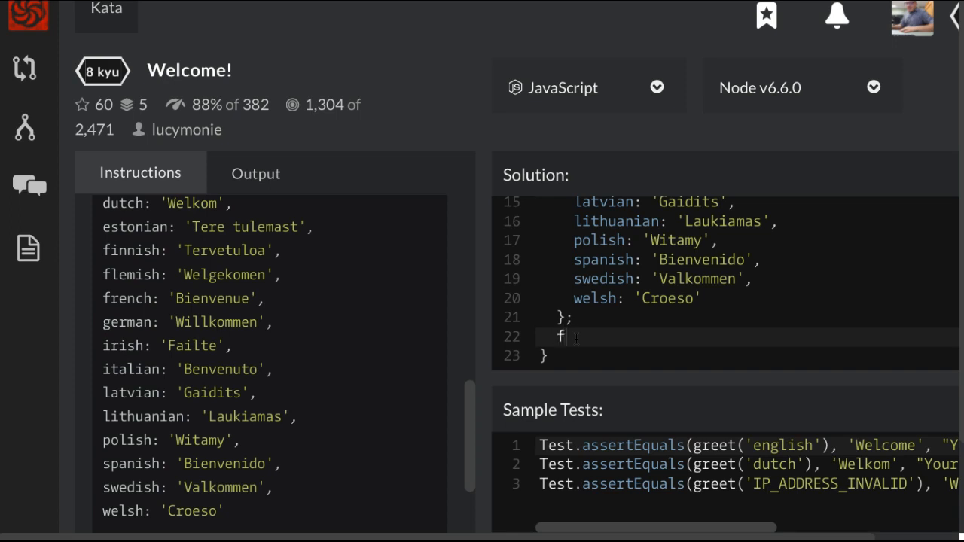
text(or)
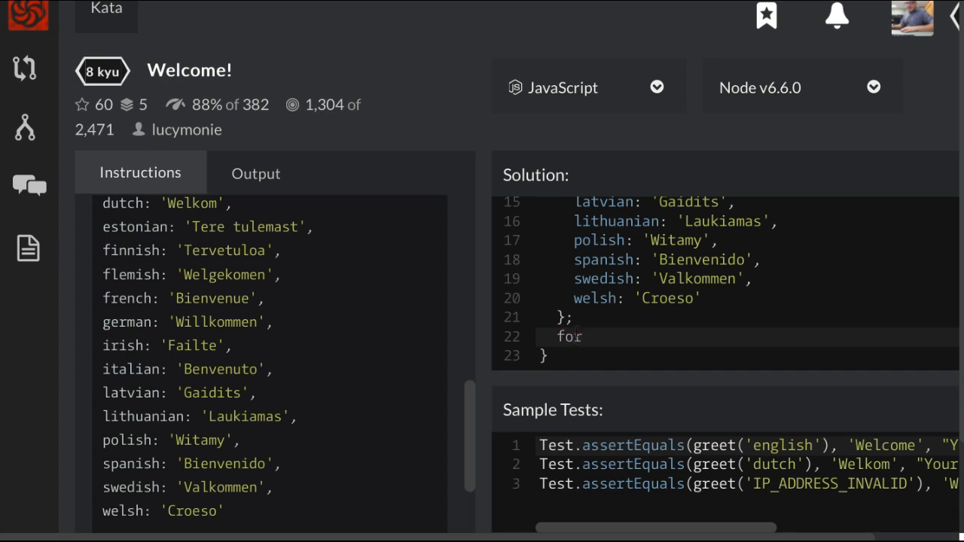
text((var)
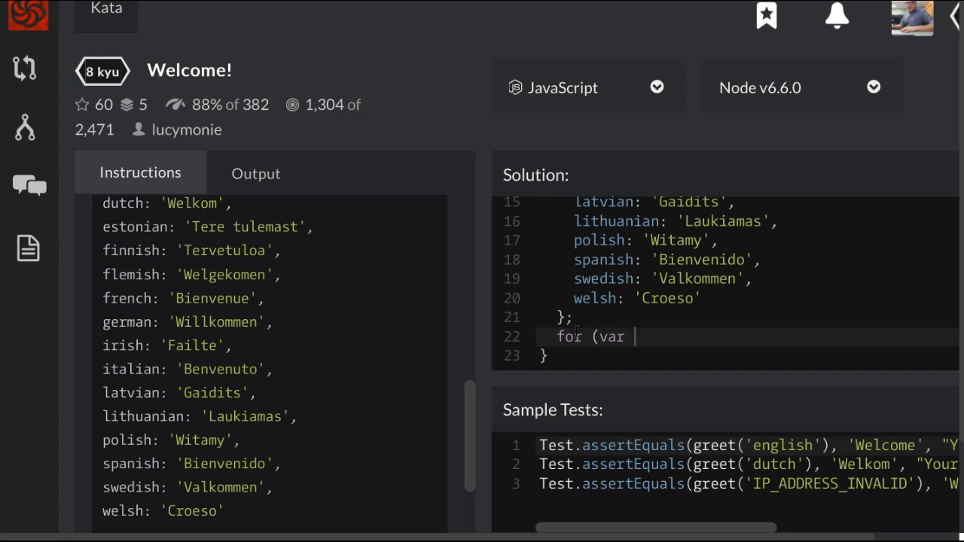
text(ke)
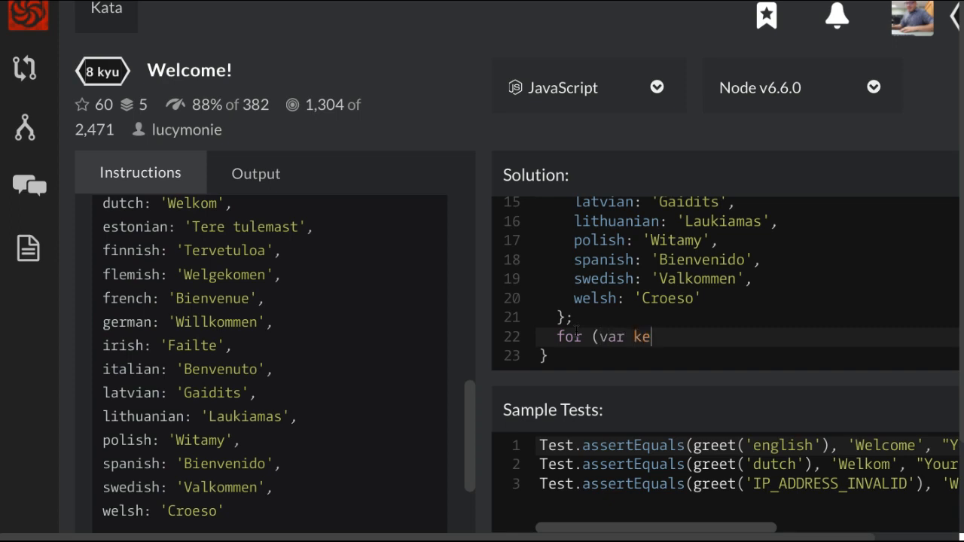
text(y in dat)
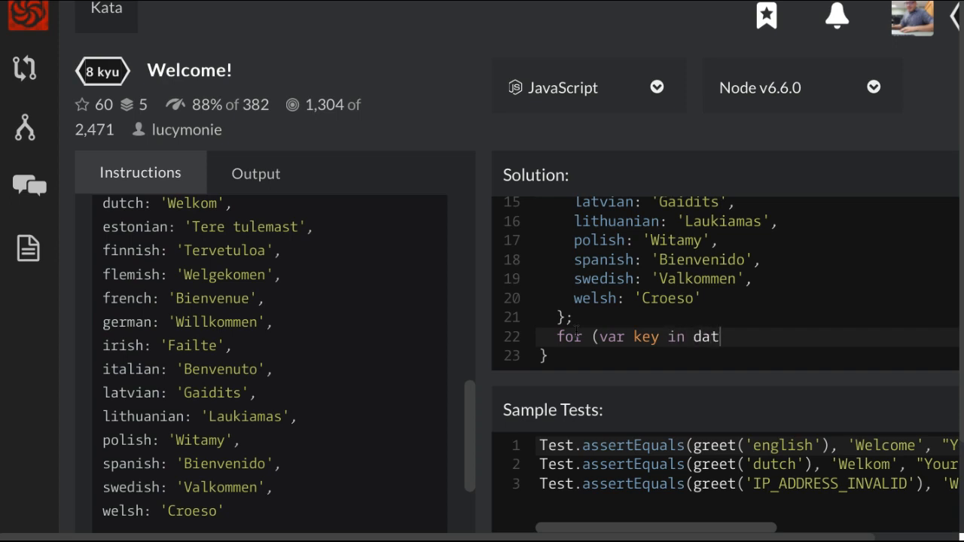
text(abase)
text(if)
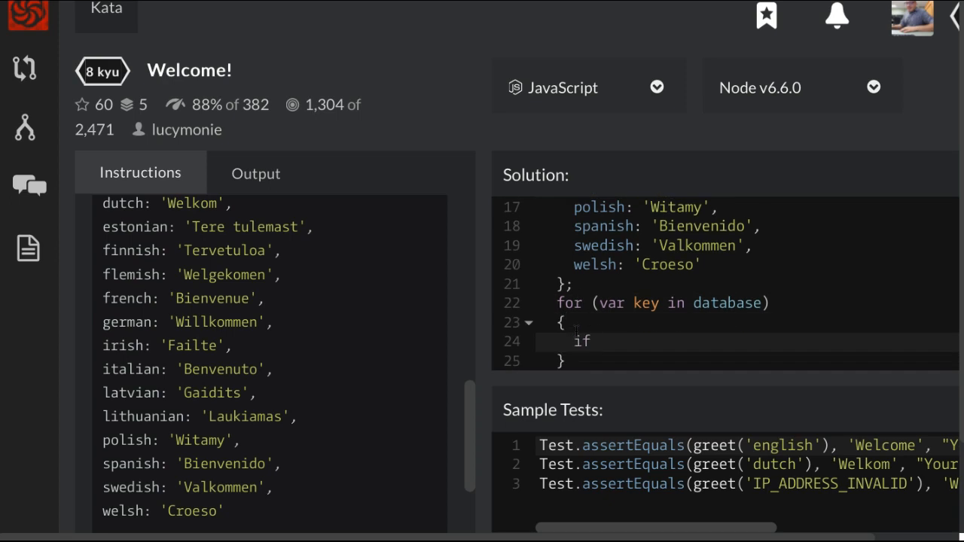
- Inside the loop, return database[key] when key == language
text((key)
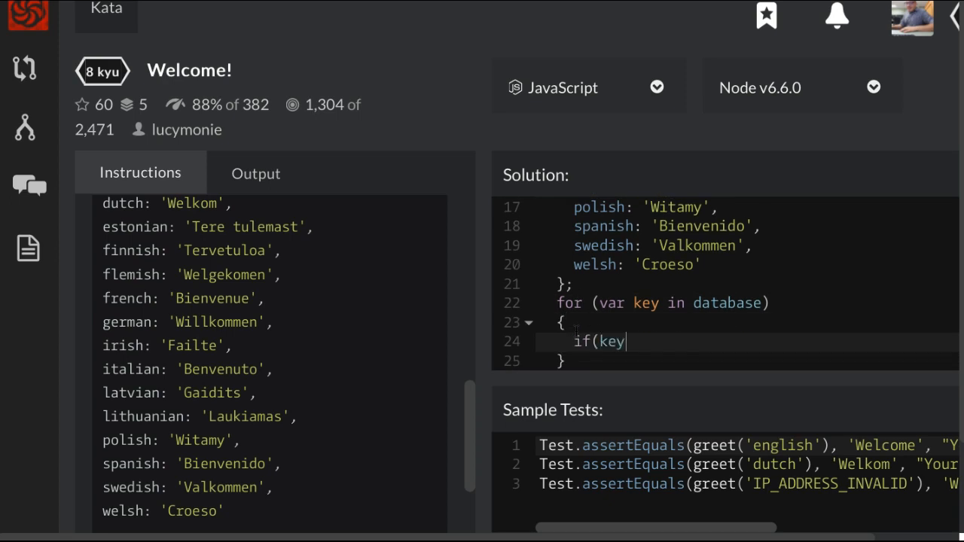
text(==)
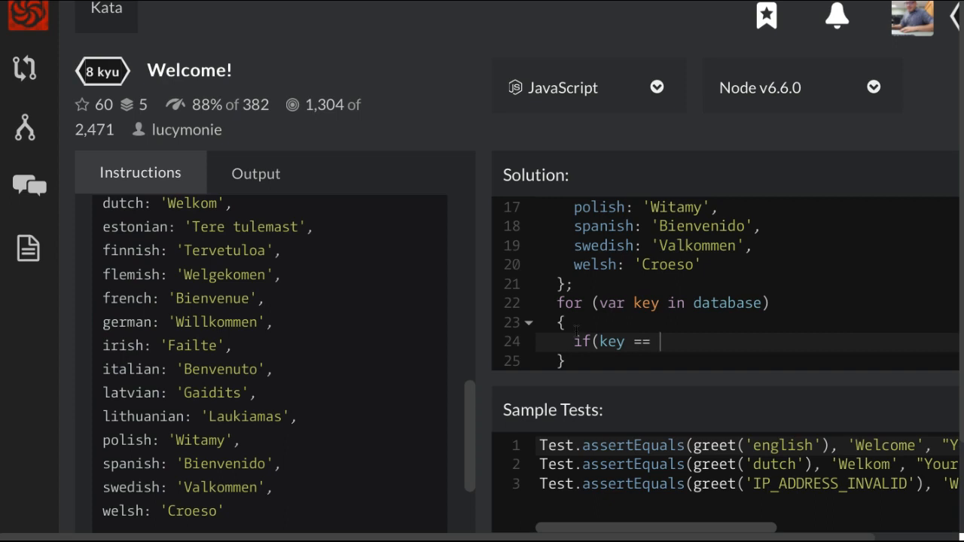
text(language)
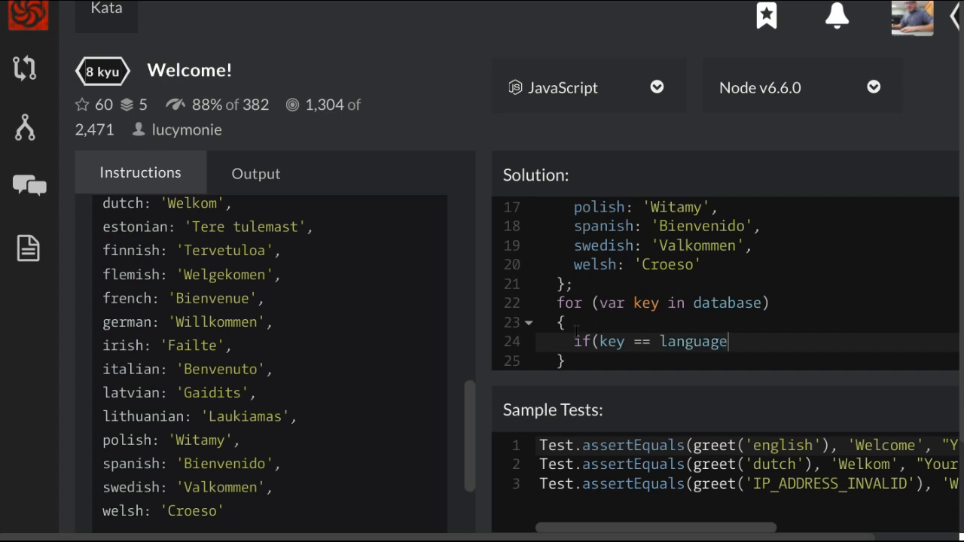
text())
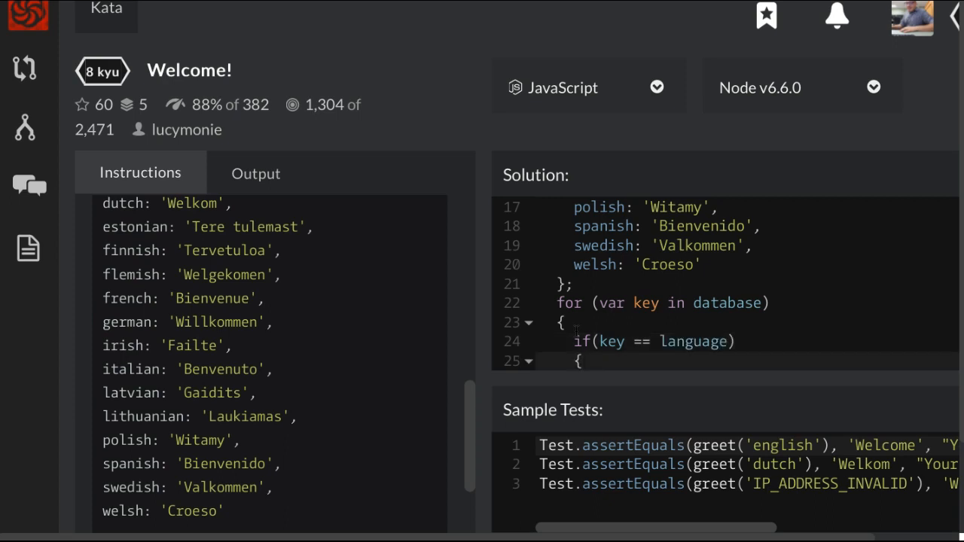
text(return datab)
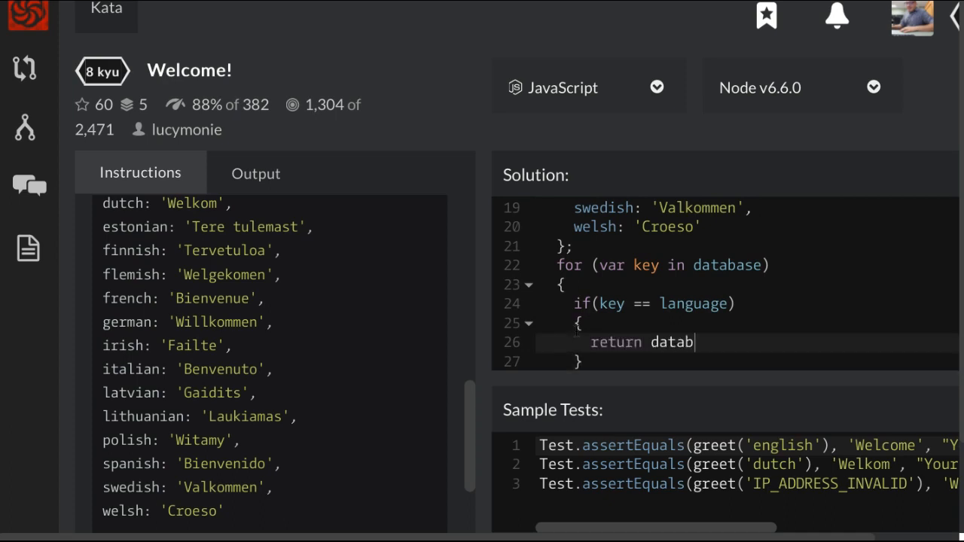
text(ase[key)
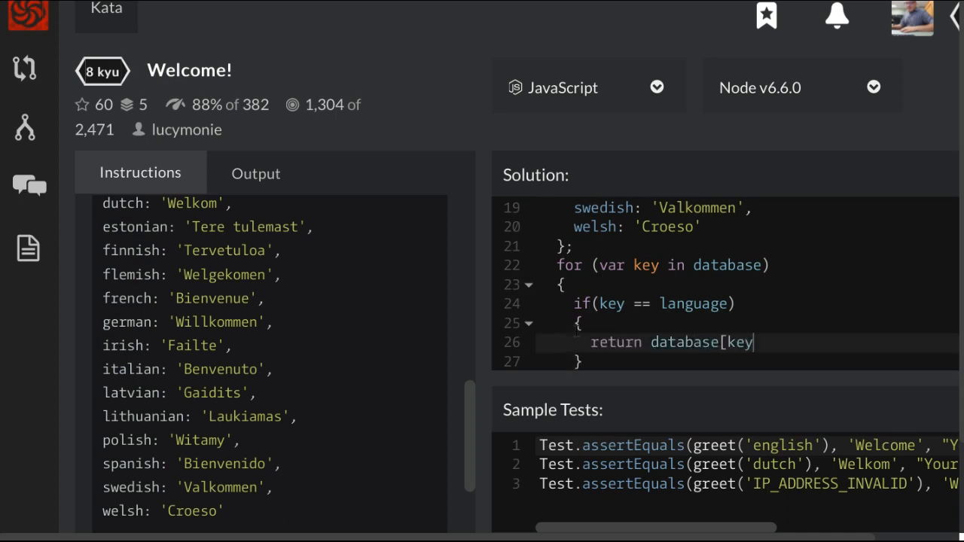
scroll(down, 3)
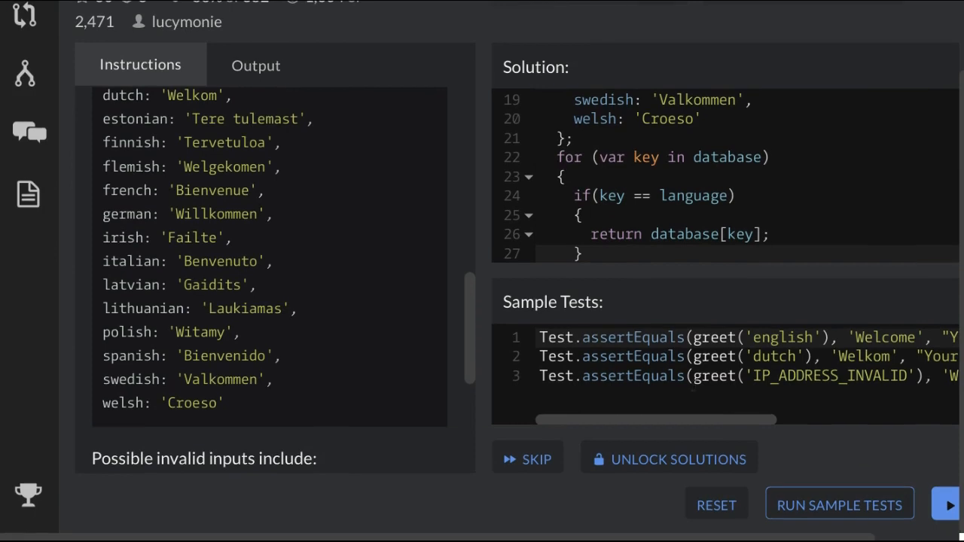
- Run sample tests, see invalid input return undefined, and reread The task
click(839, 504)
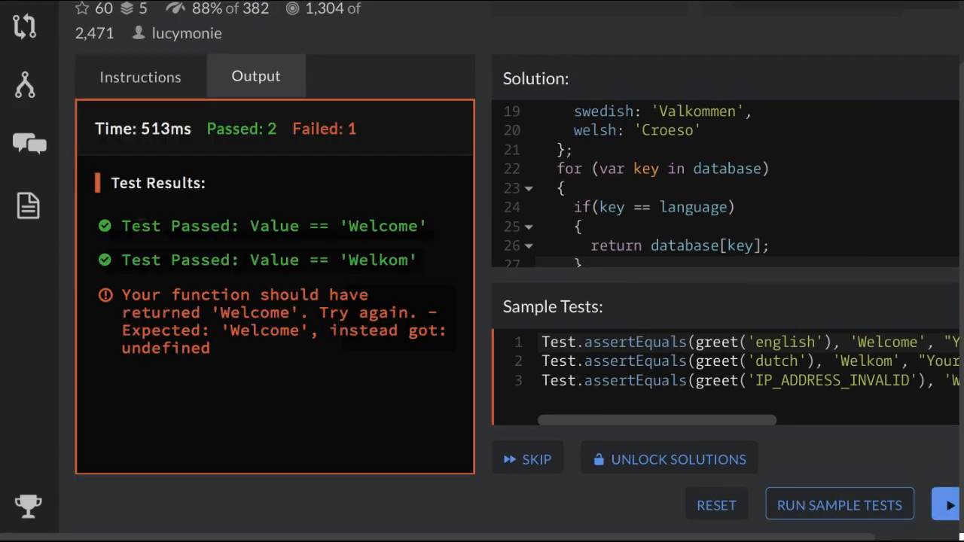
drag(135, 226, 414, 260)
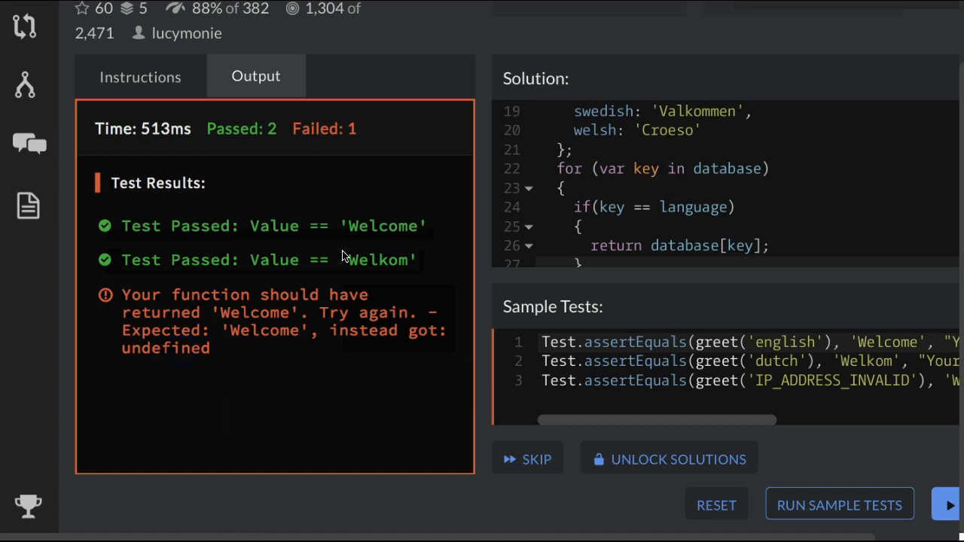
click(140, 75)
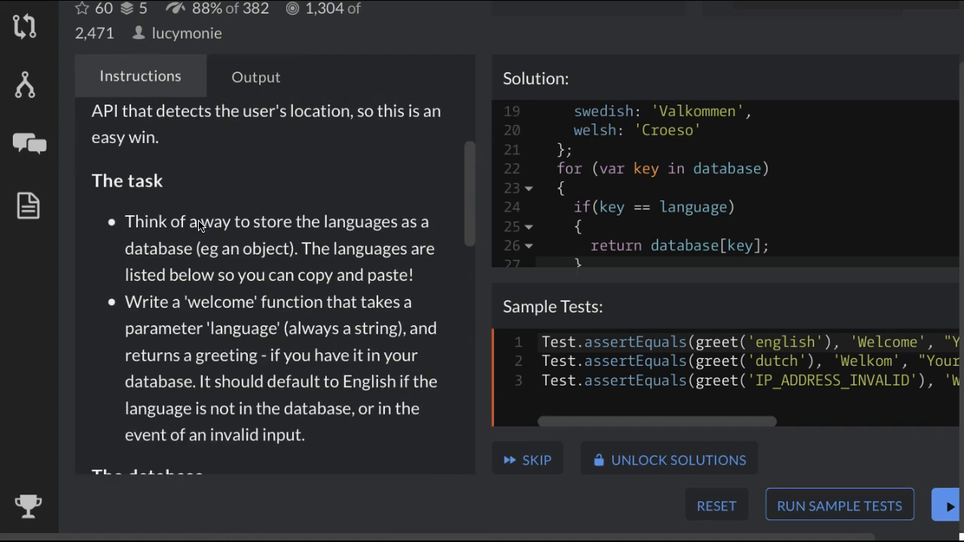
scroll(down, 3)
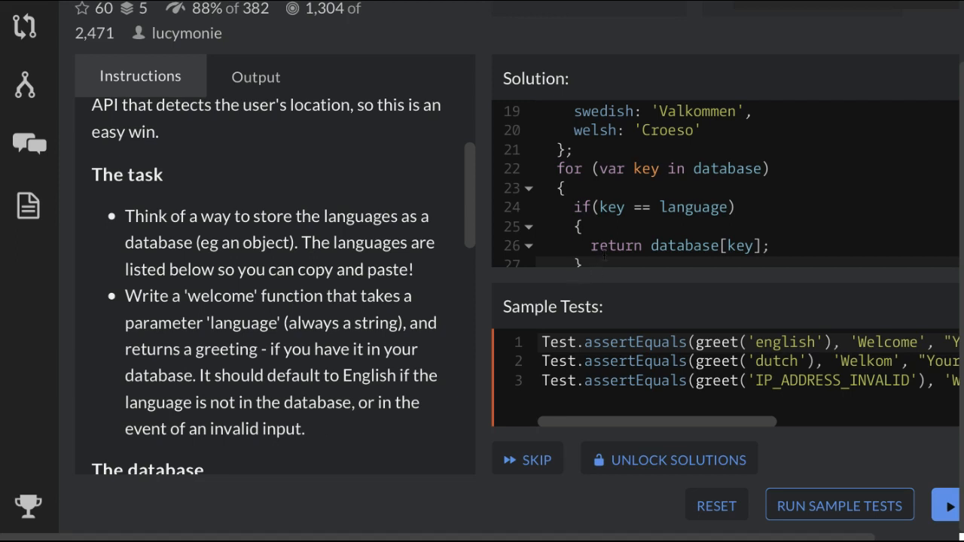
scroll(down, 3)
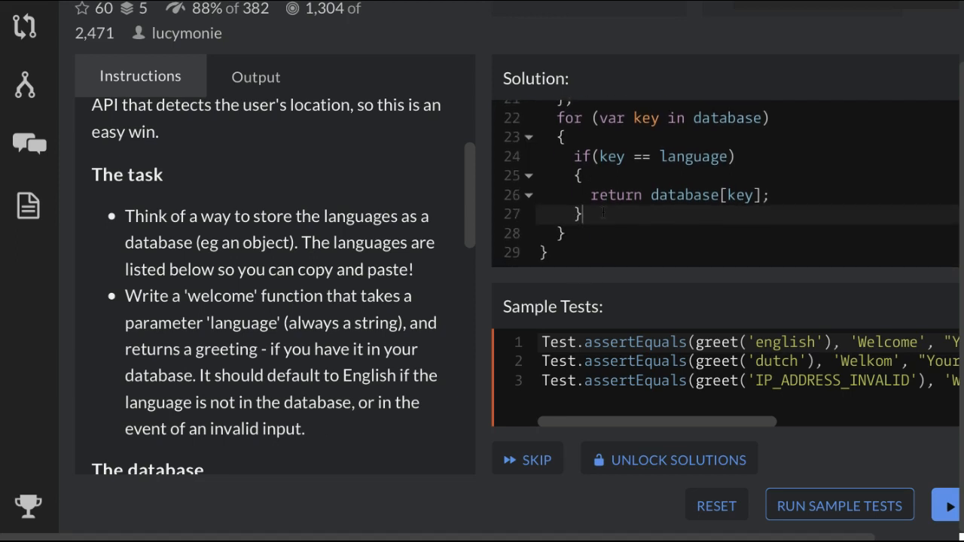
mouse_move(636, 307)
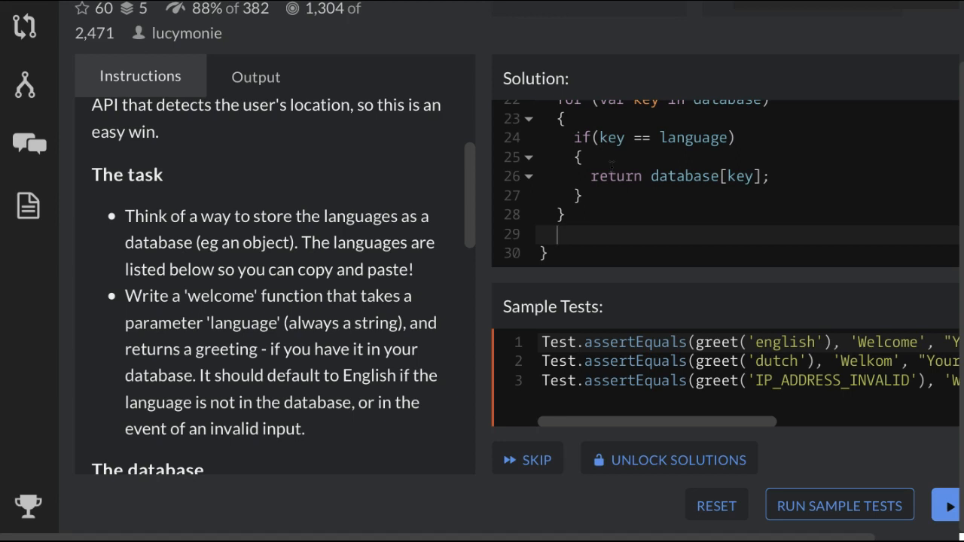
- Add return database['english'] after the loop as the default greeting
text(return)
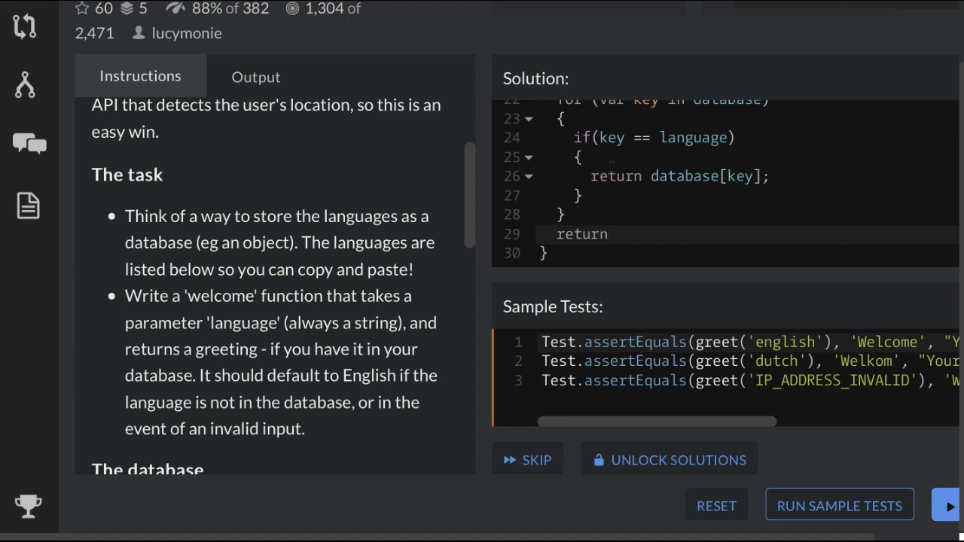
text(d)
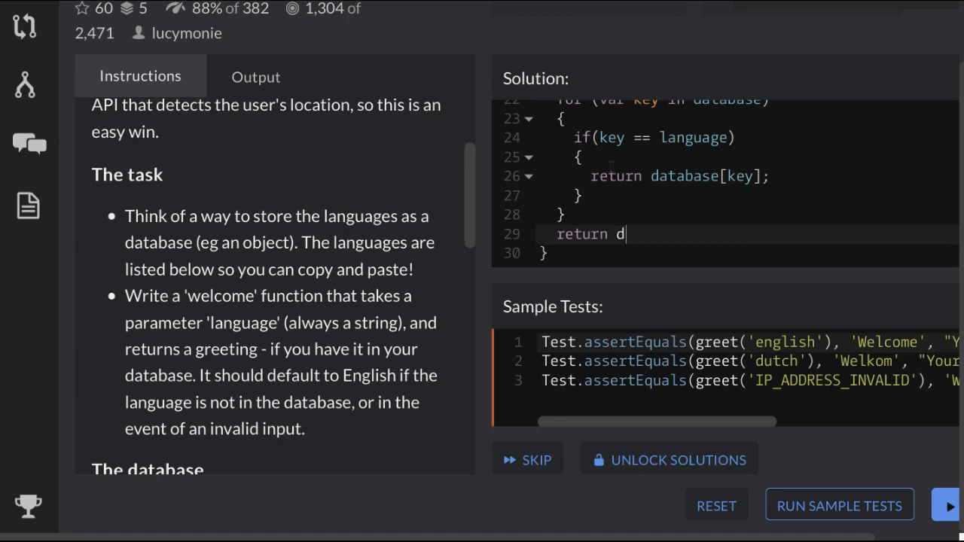
text(atabase)
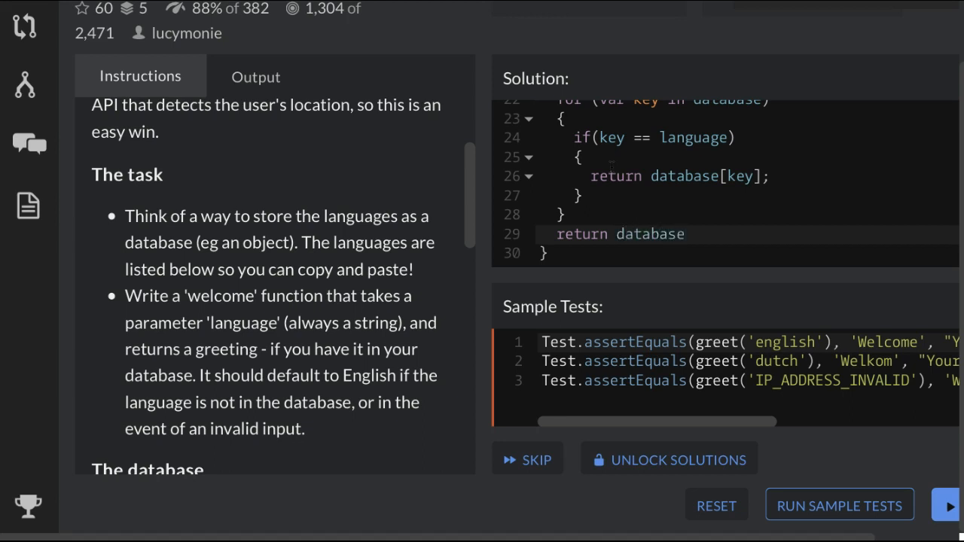
text(['engli)
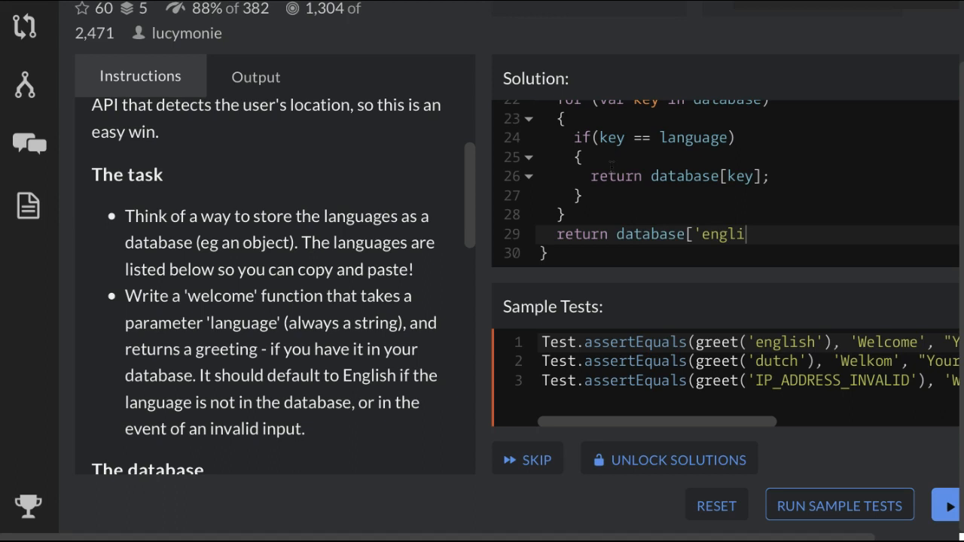
text(sh'];)
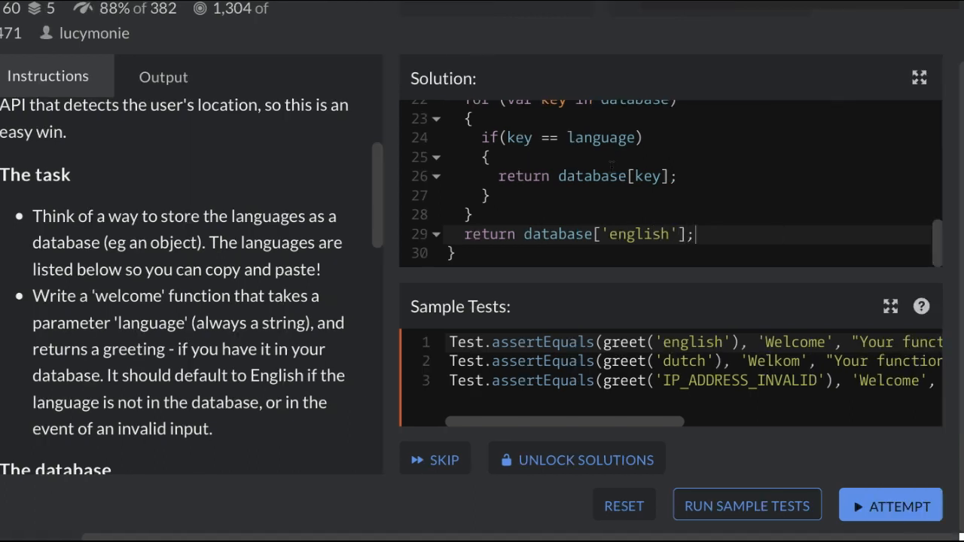
mouse_move(591, 292)
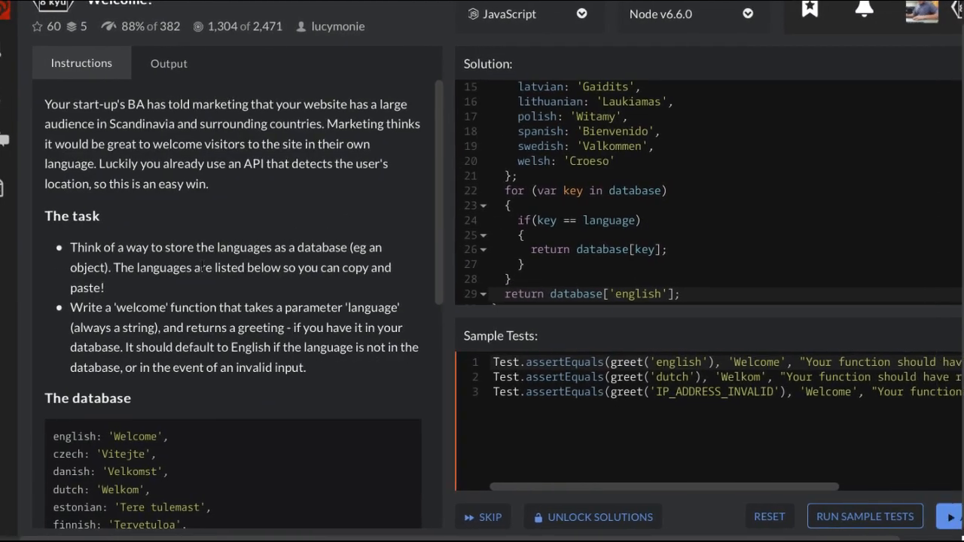
- Pass all 3 sample tests, then submit with Attempt to pass all 203 tests
click(864, 516)
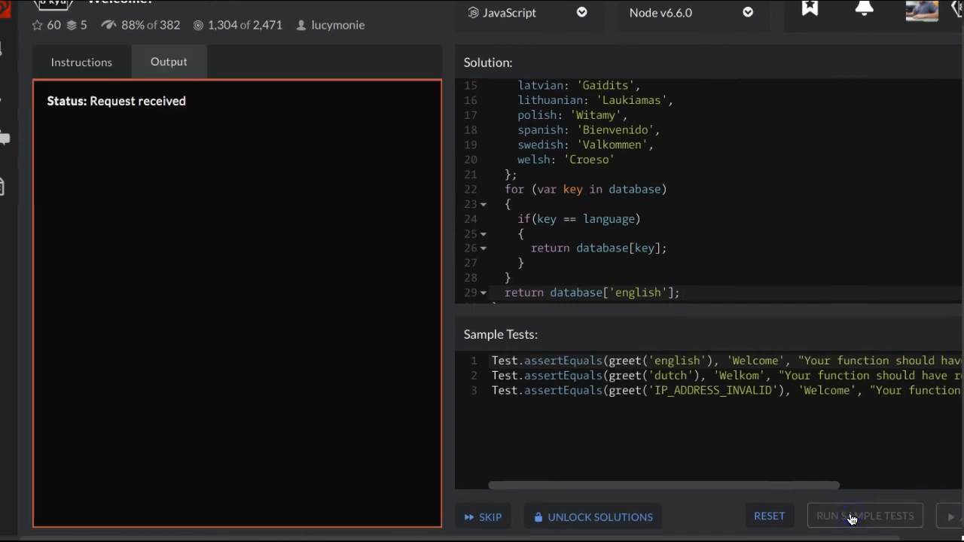
click(864, 516)
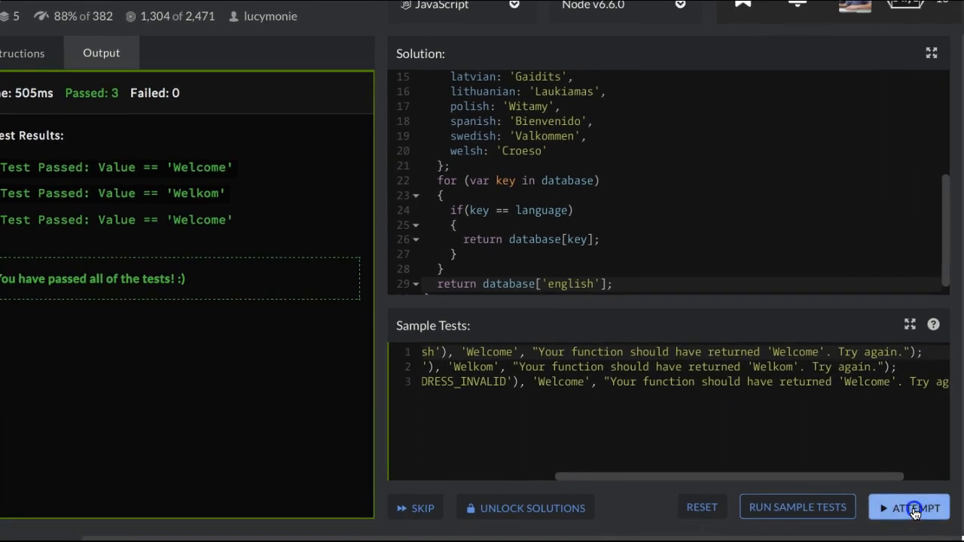
click(916, 507)
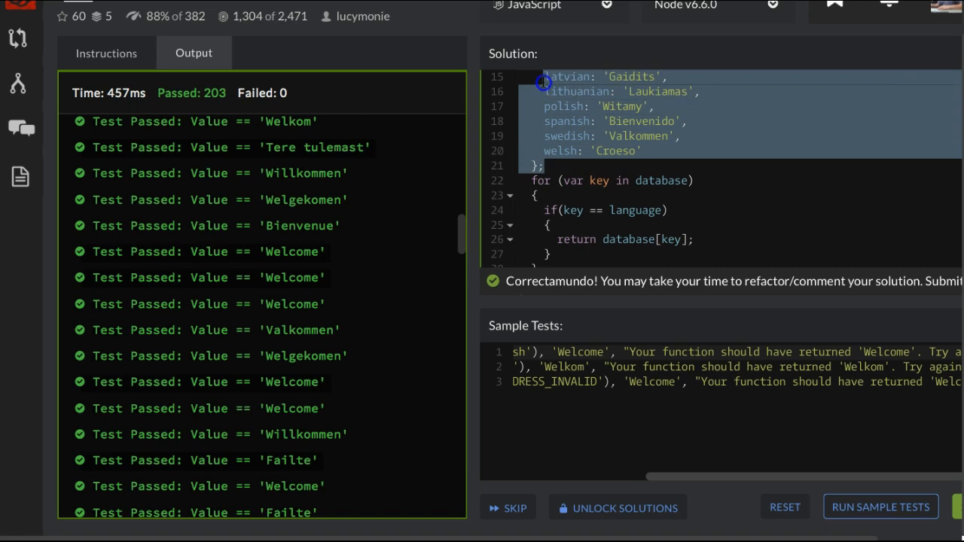
scroll(up, 3)
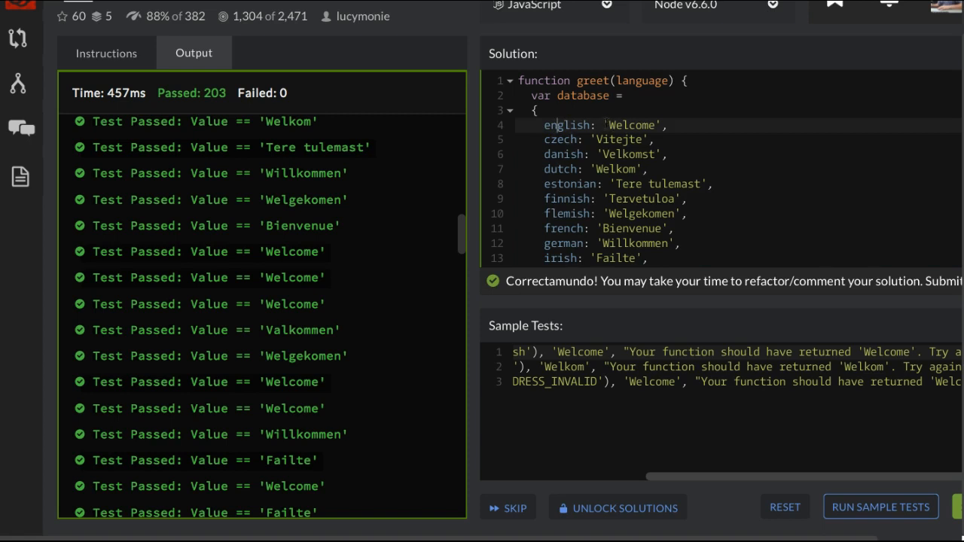
scroll(down, 3)
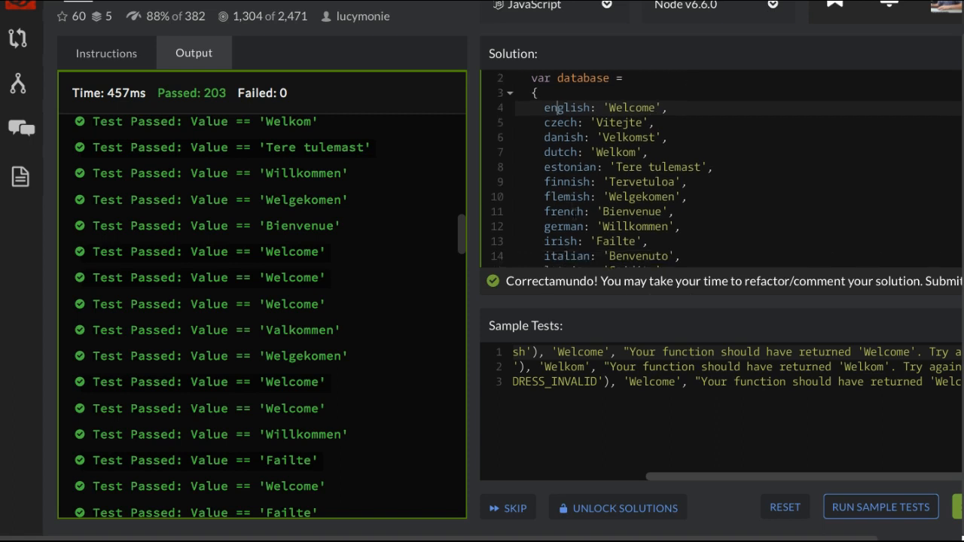
scroll(down, 3)
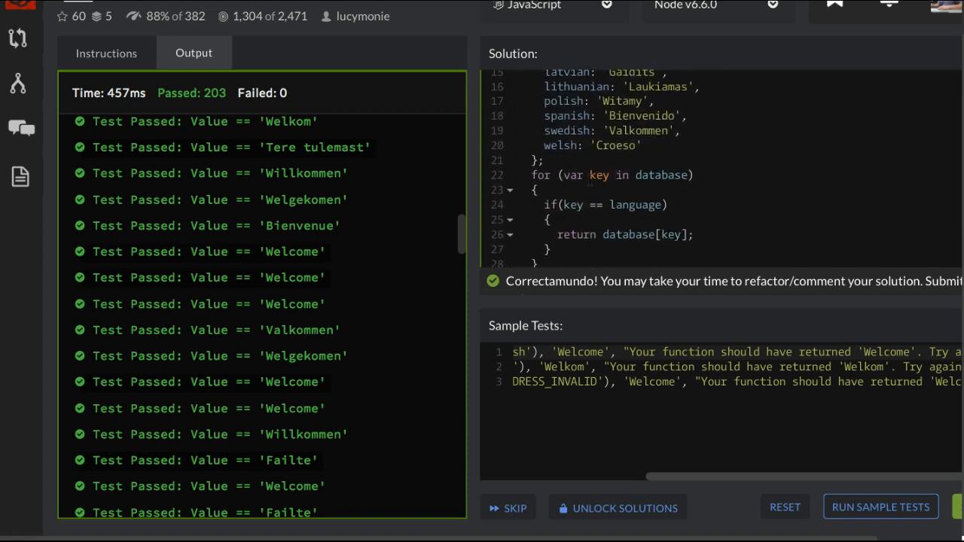
double_click(598, 174)
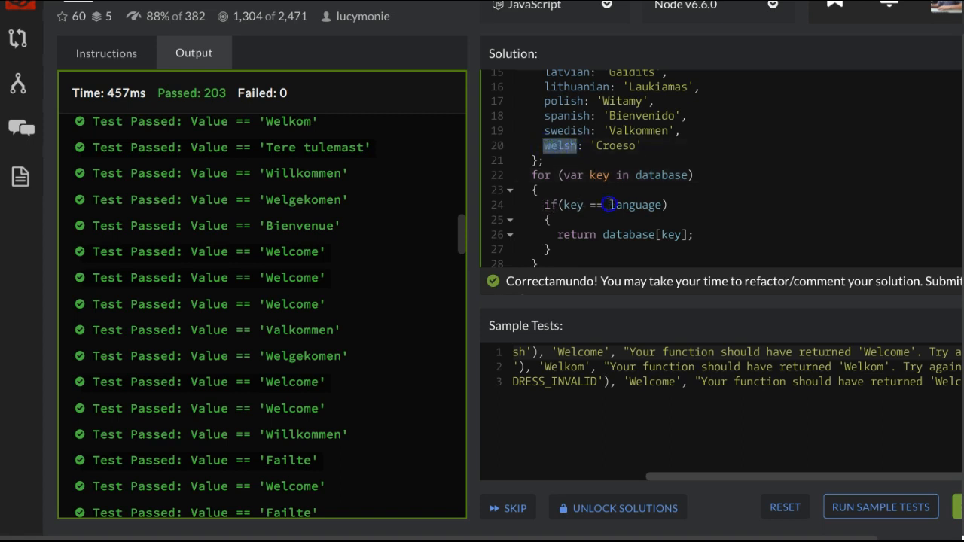
scroll(down, 3)
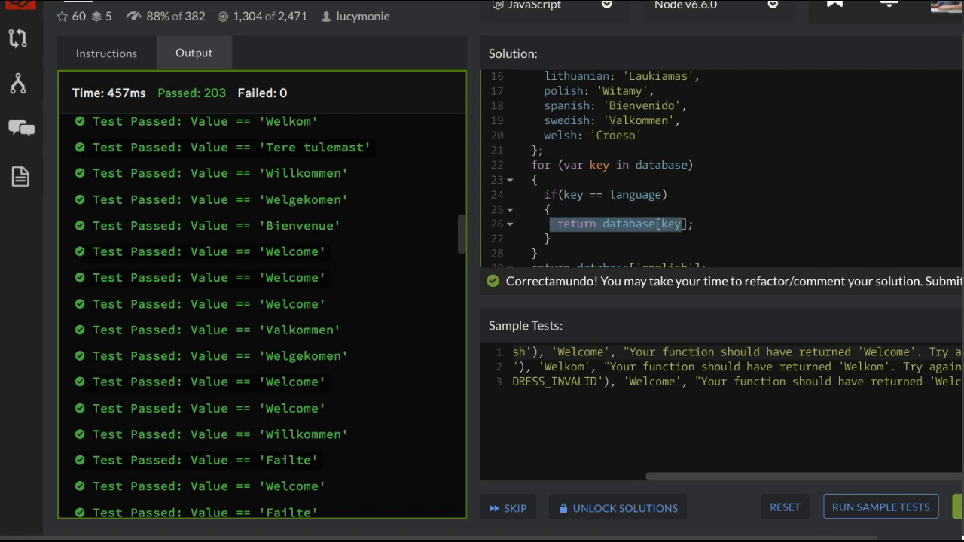
double_click(637, 121)
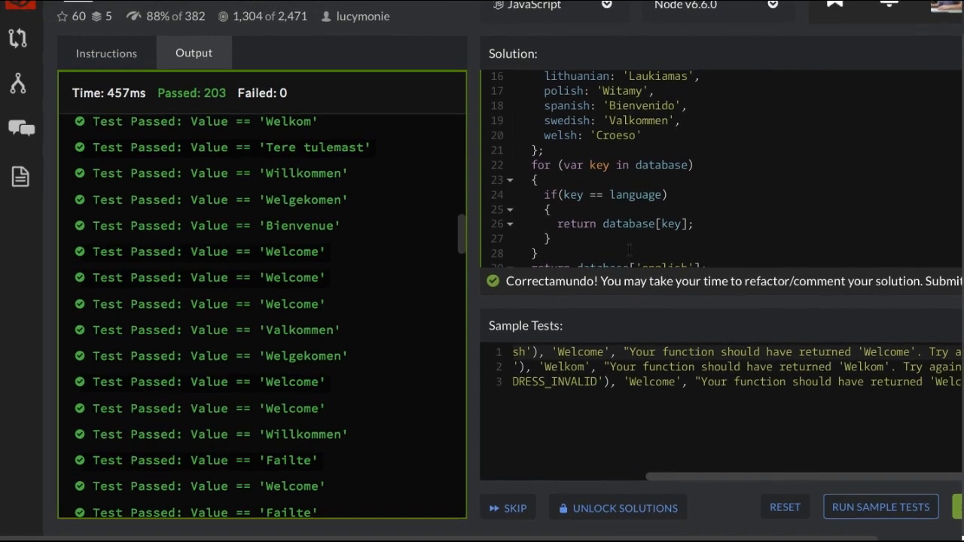
mouse_move(653, 272)
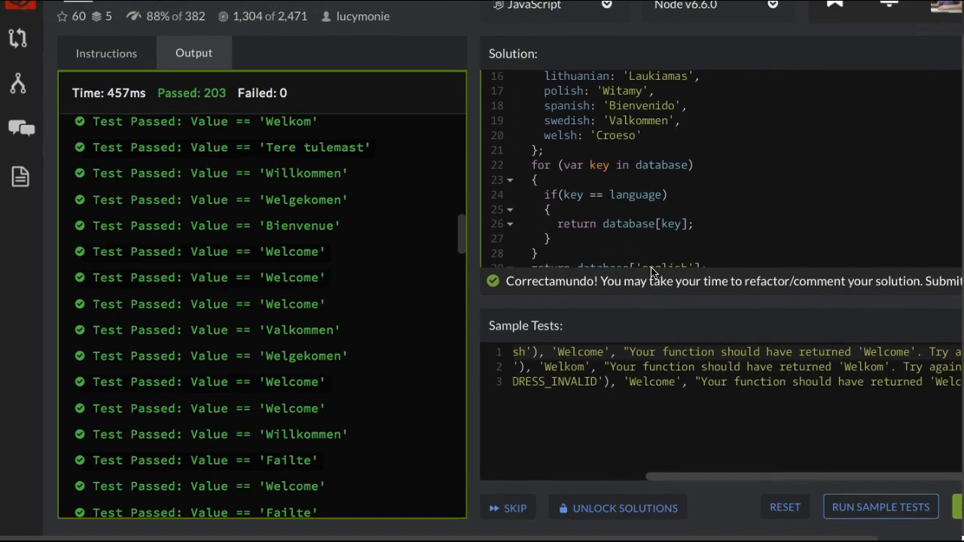